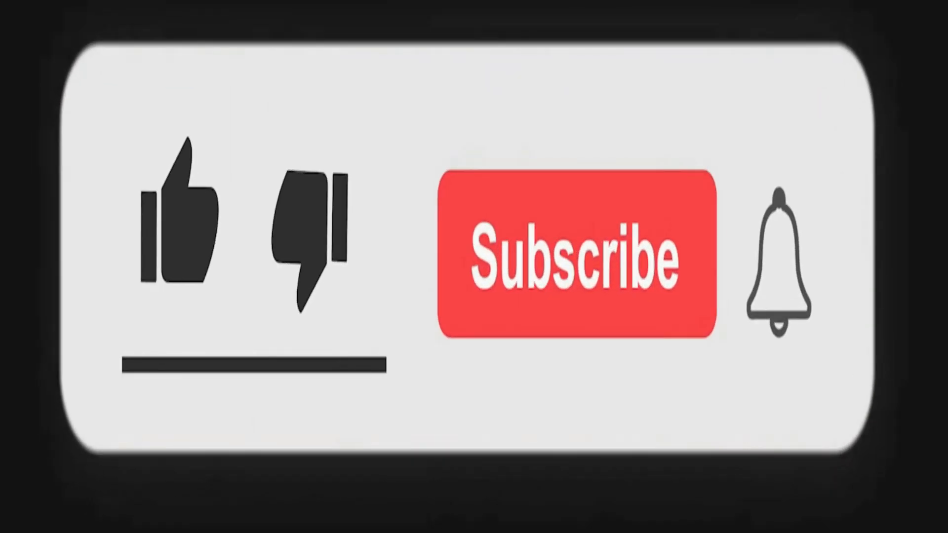
- Erase the white overlay over the nose, cockpit, airline logo, wing and engine
{"action": "left_click", "coordinate": [179, 236]}
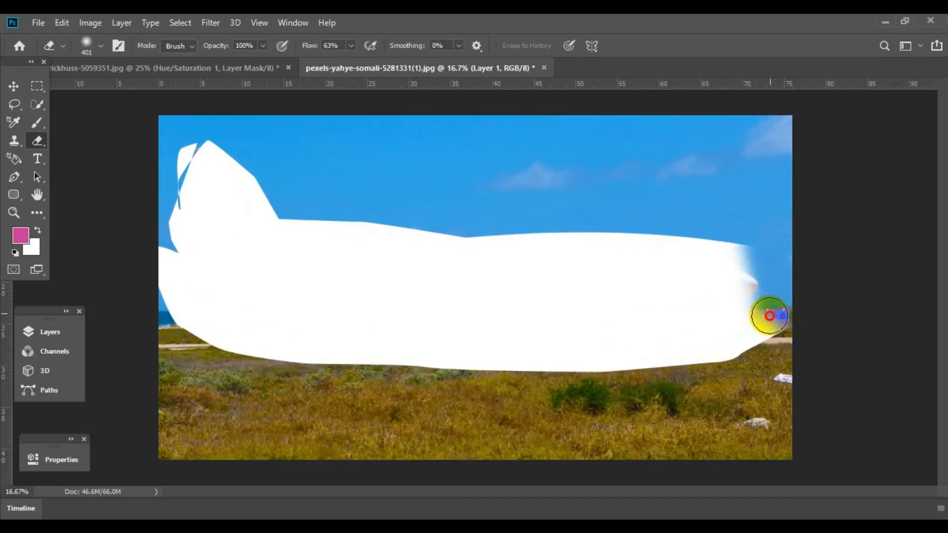
{"action": "left_click_drag", "start_coordinate": [770, 316], "coordinate": [713, 248]}
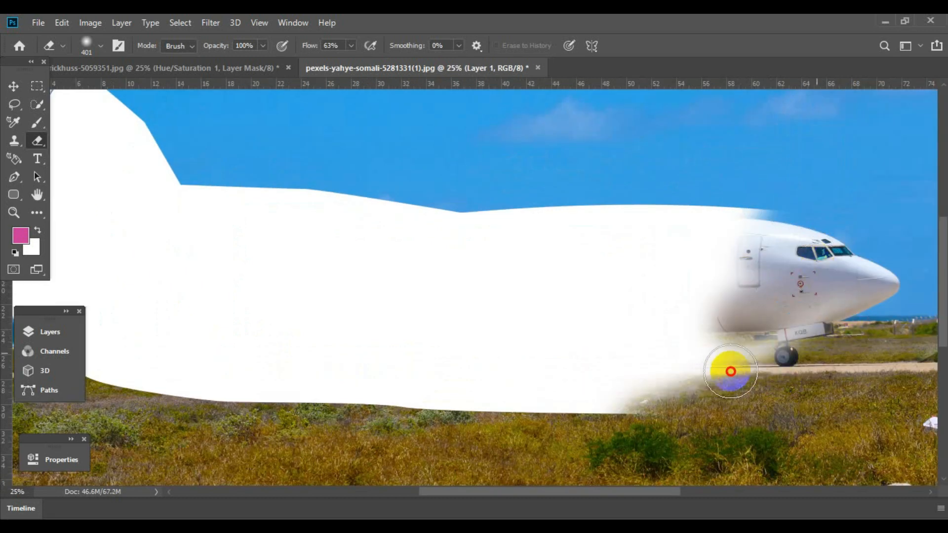
{"action": "left_click_drag", "start_coordinate": [731, 370], "coordinate": [662, 271]}
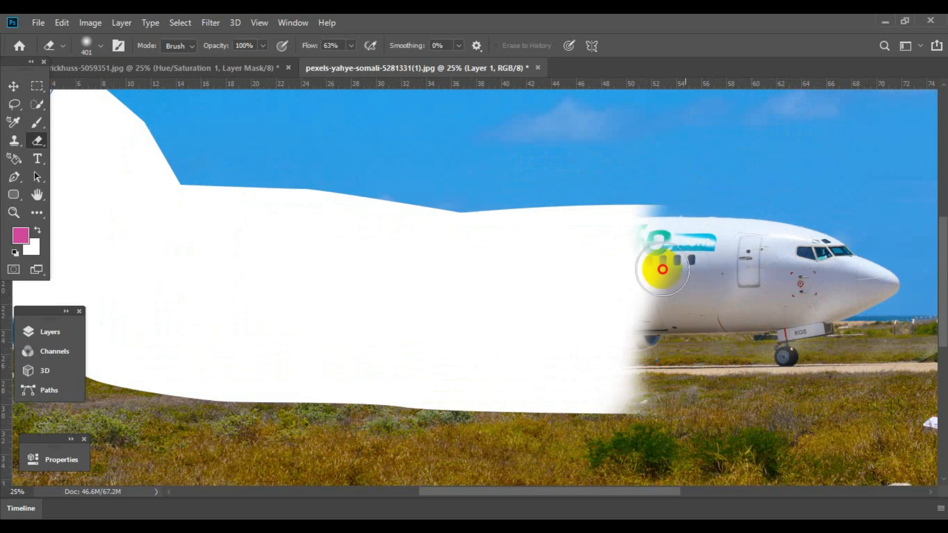
{"action": "left_click_drag", "start_coordinate": [662, 270], "coordinate": [573, 278]}
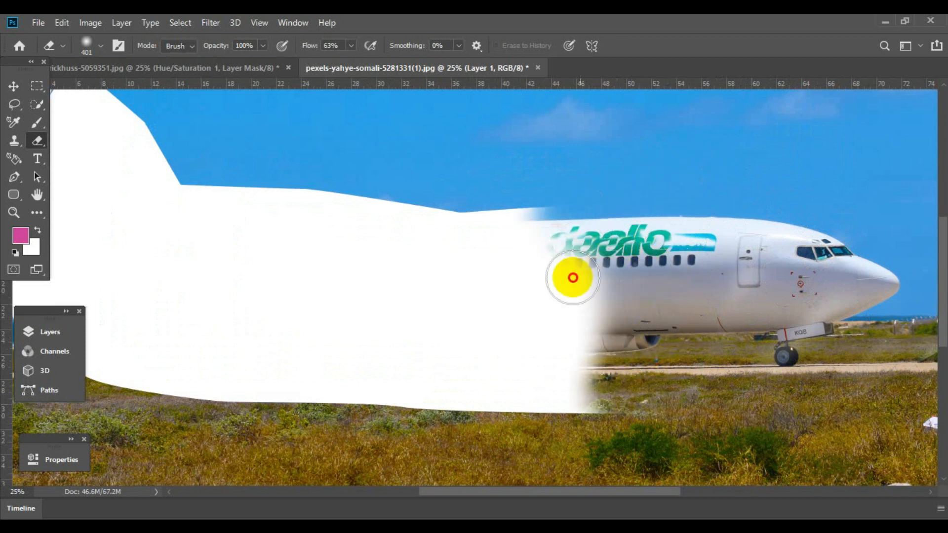
{"action": "left_click_drag", "start_coordinate": [572, 277], "coordinate": [542, 398]}
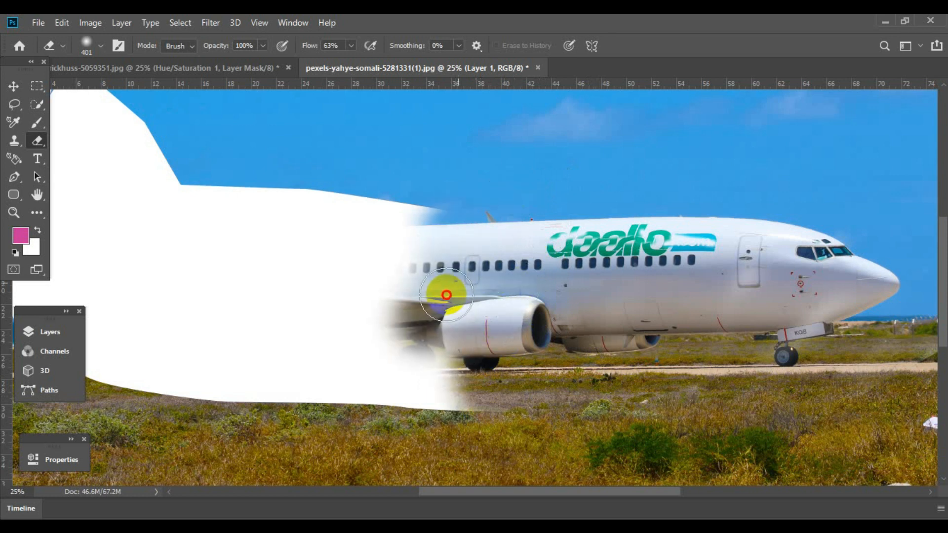
- Erase the overlay from the rear fuselage, landing gear, grass and tail fin
{"action": "left_click_drag", "start_coordinate": [447, 295], "coordinate": [296, 329]}
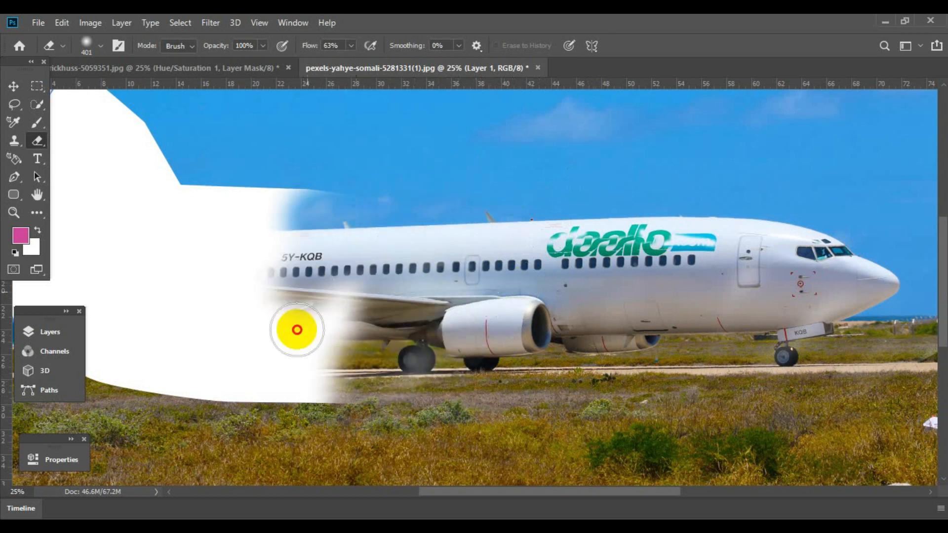
{"action": "left_click_drag", "start_coordinate": [296, 330], "coordinate": [230, 358]}
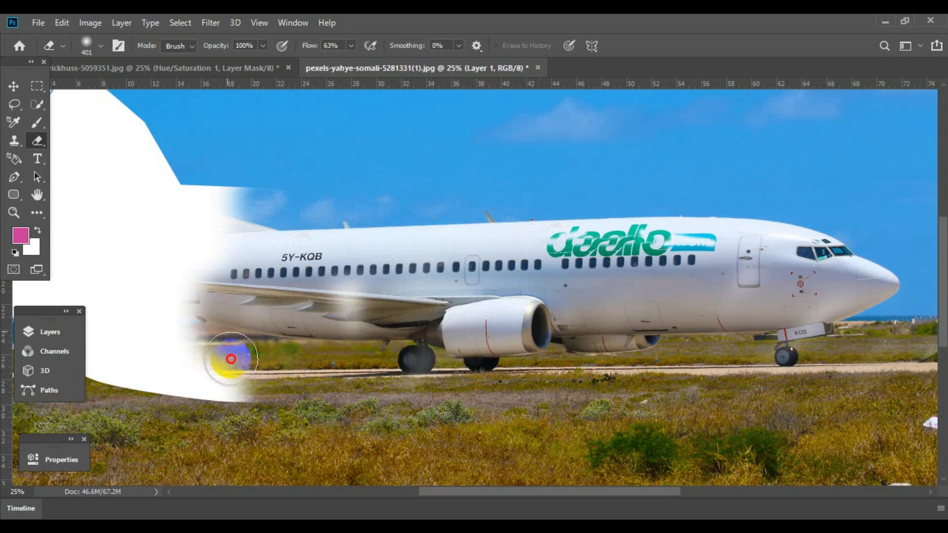
{"action": "left_click_drag", "start_coordinate": [230, 358], "coordinate": [203, 290]}
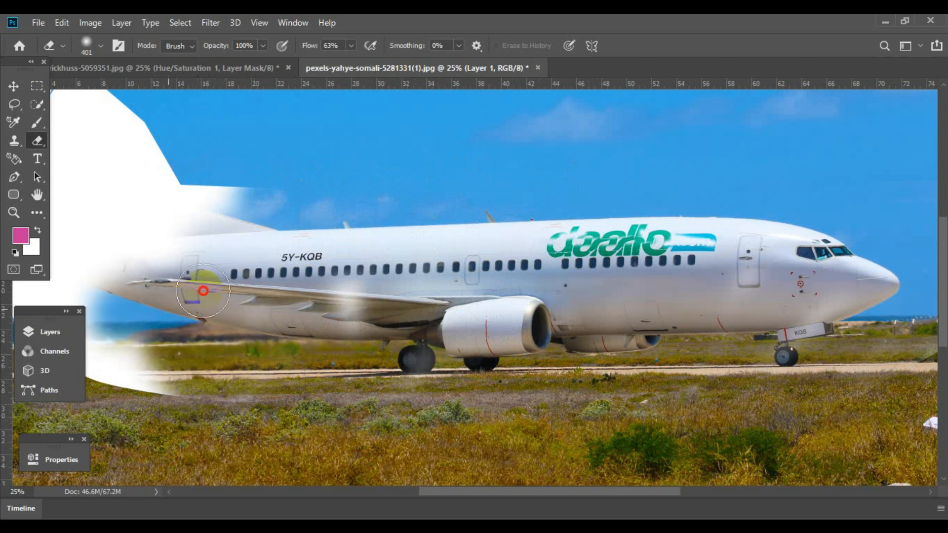
{"action": "left_click_drag", "start_coordinate": [203, 290], "coordinate": [148, 205]}
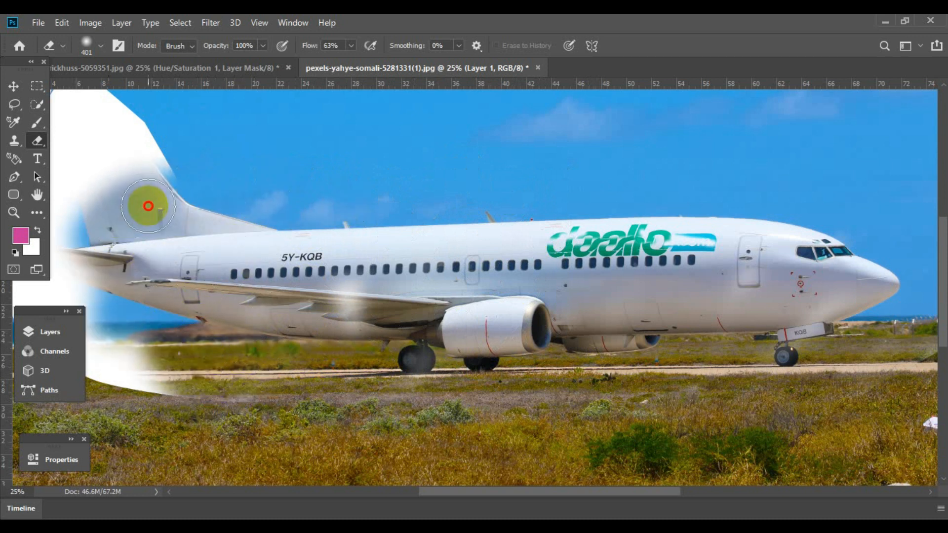
{"action": "left_click_drag", "start_coordinate": [148, 205], "coordinate": [77, 250]}
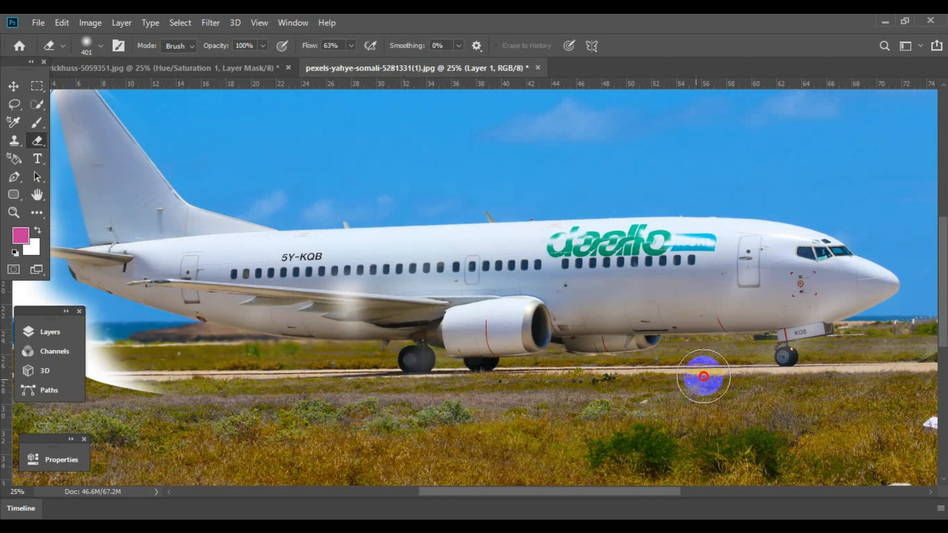
{"action": "left_click", "coordinate": [50, 332]}
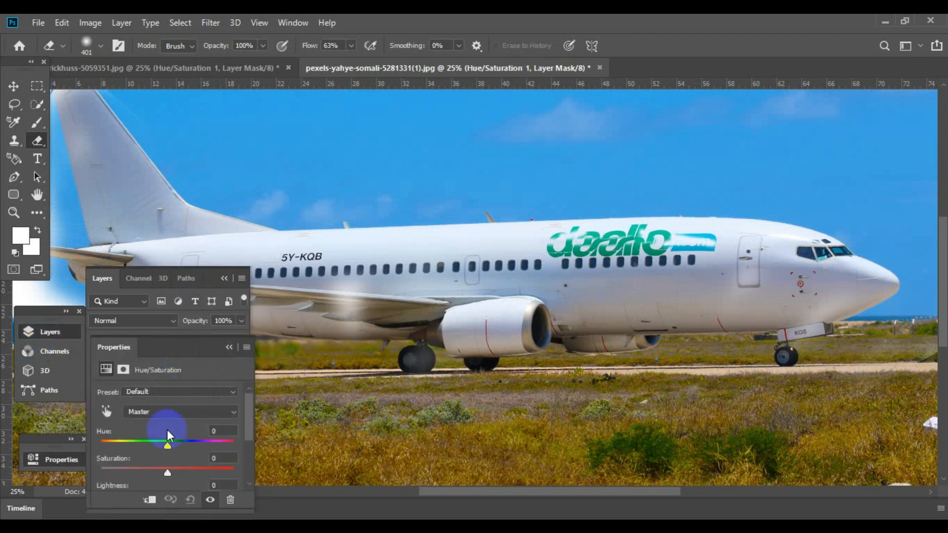
- Shift the Hue slider so the sky turns purple and the grass bright green
{"action": "left_click_drag", "start_coordinate": [168, 441], "coordinate": [227, 446]}
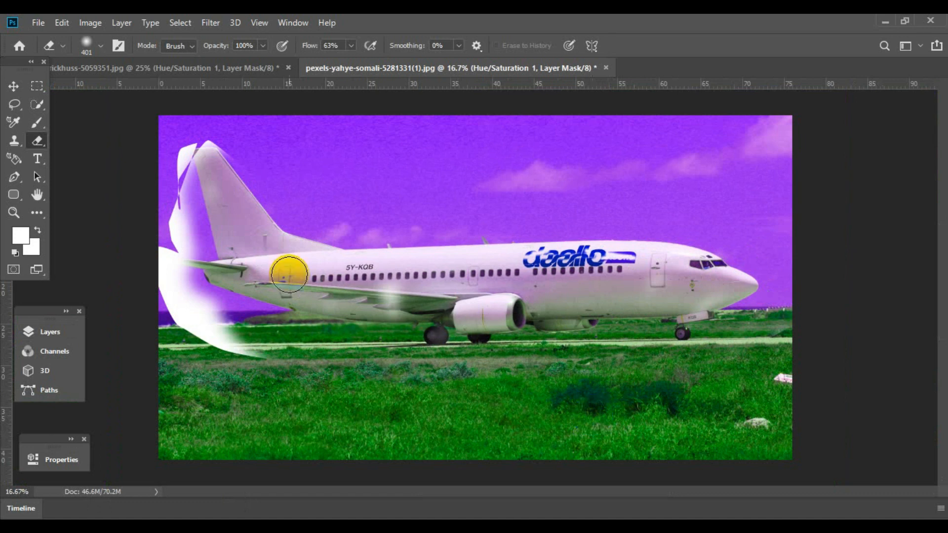
{"action": "left_click", "coordinate": [288, 276]}
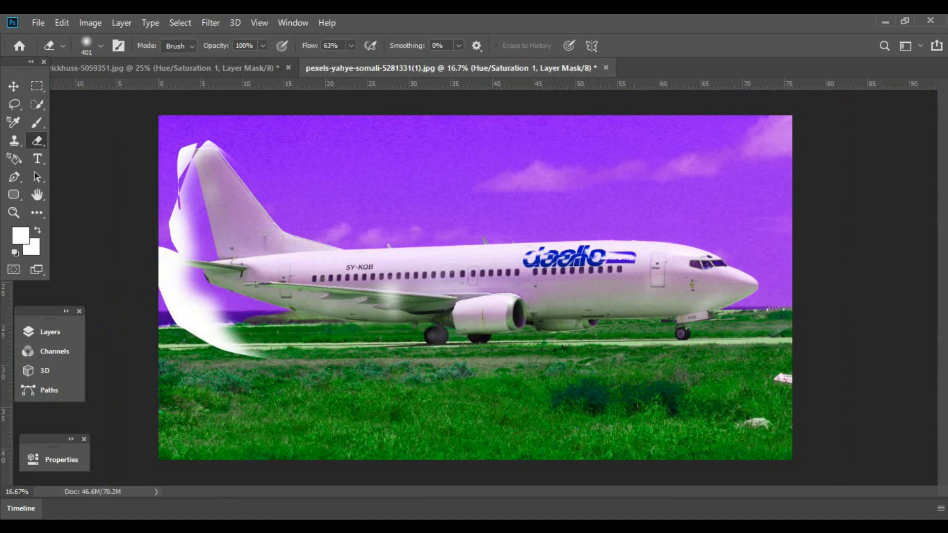